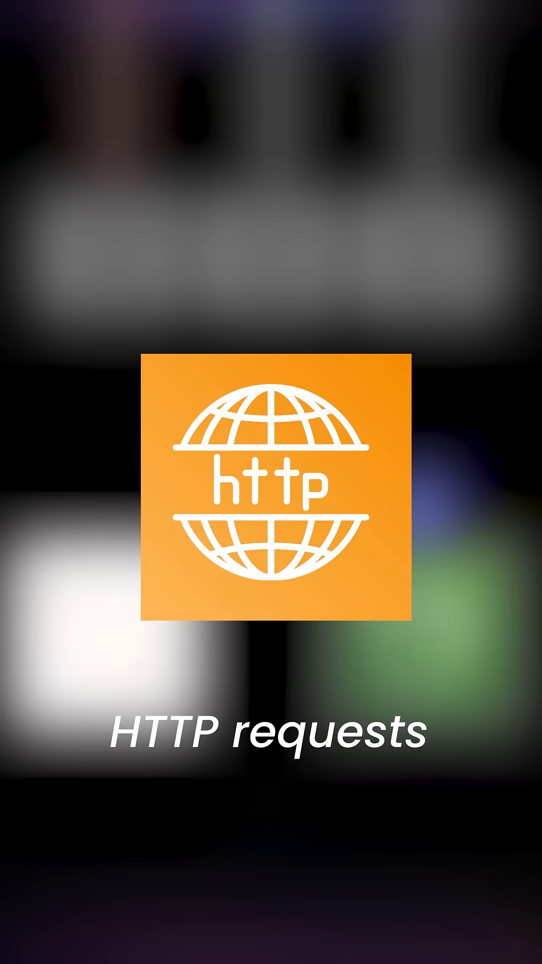
scroll(left, 3)
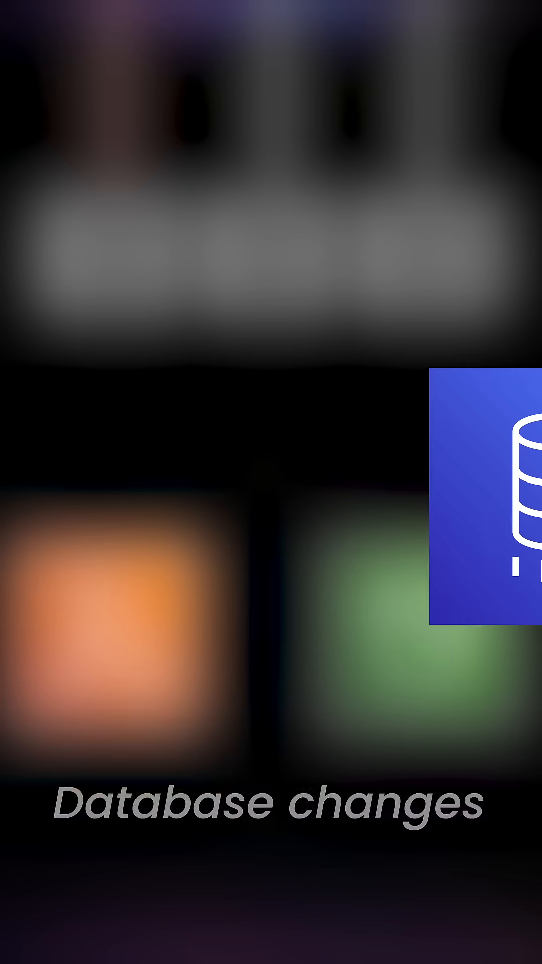